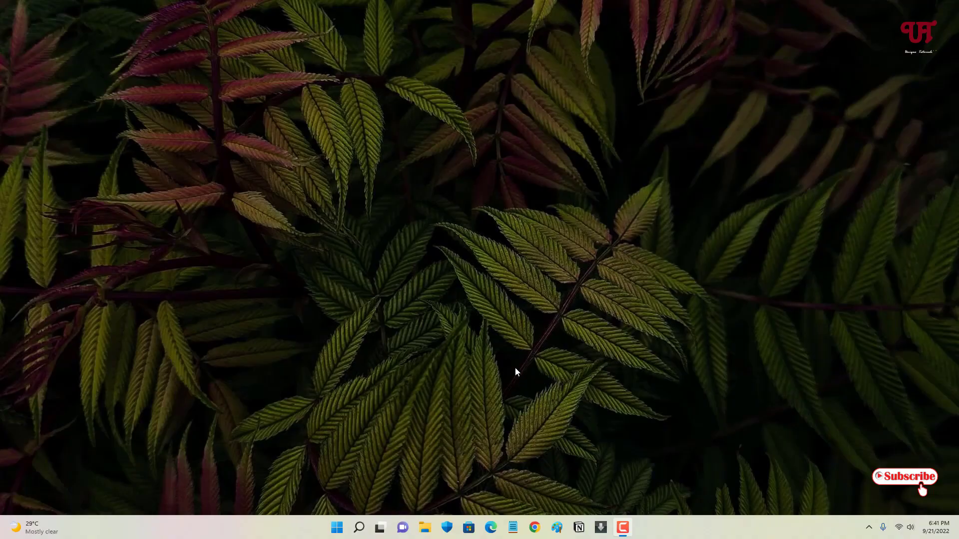
pyautogui.moveTo(513, 367)
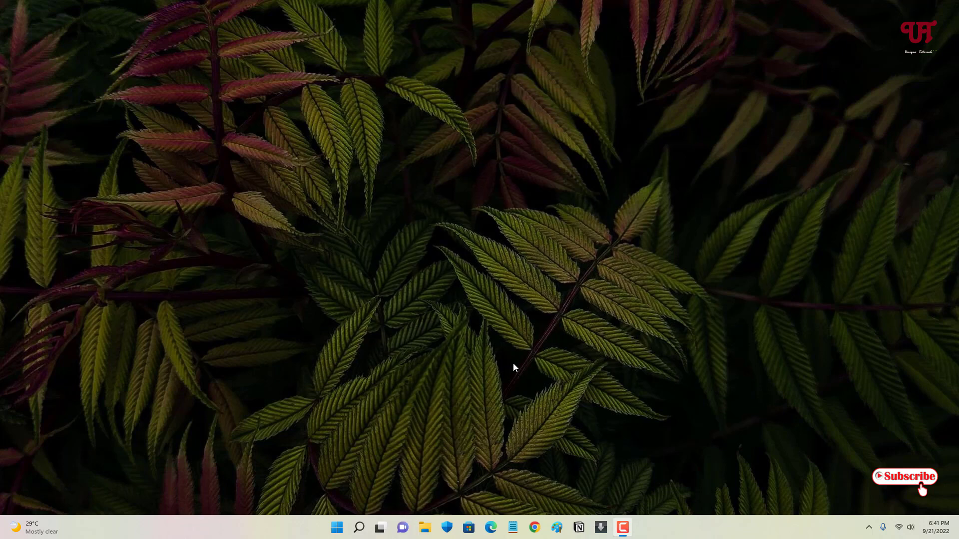
pyautogui.moveTo(500, 341)
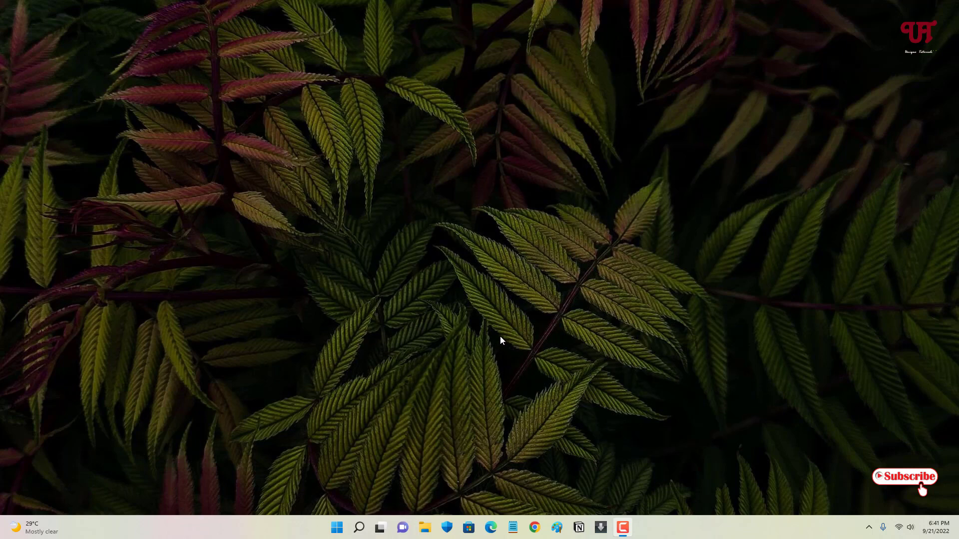
pyautogui.moveTo(464, 331)
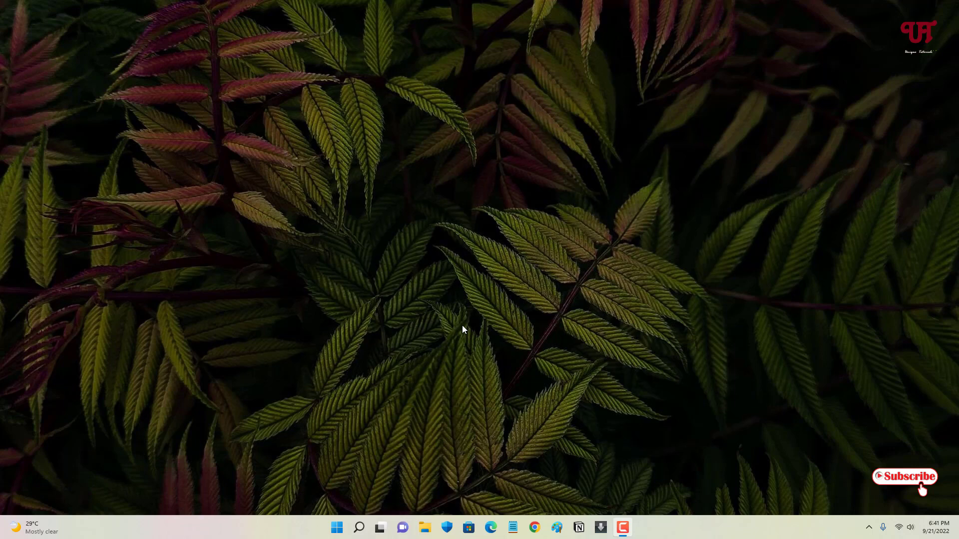
pyautogui.moveTo(509, 324)
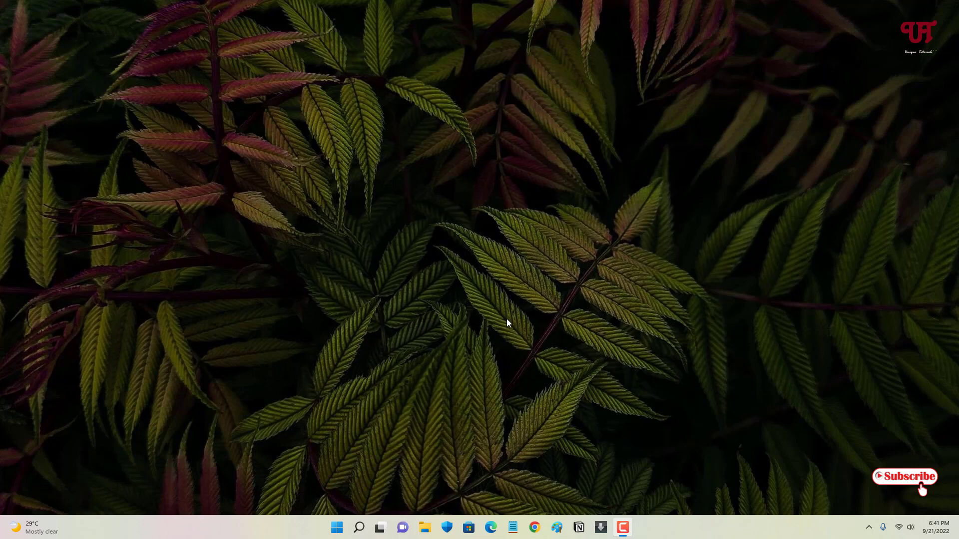
pyautogui.moveTo(480, 356)
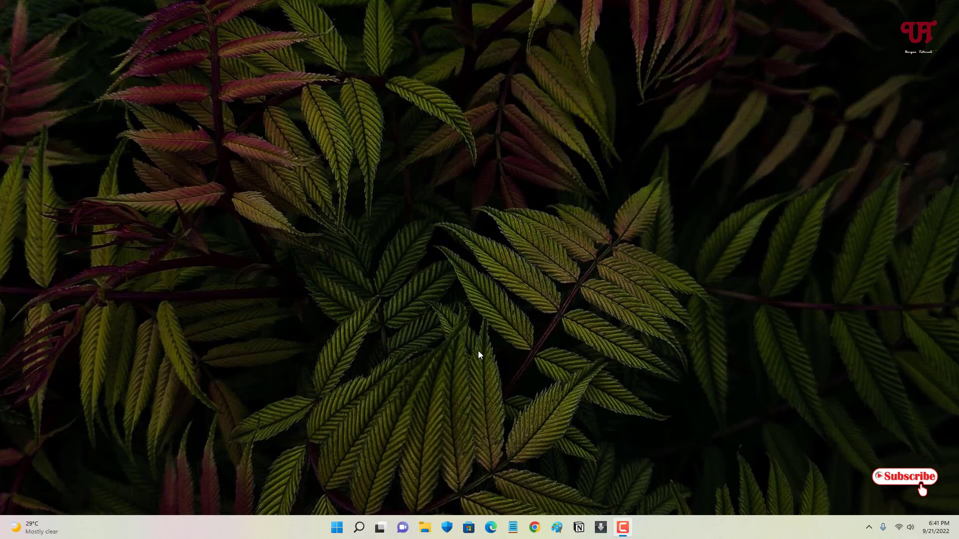
pyautogui.moveTo(481, 347)
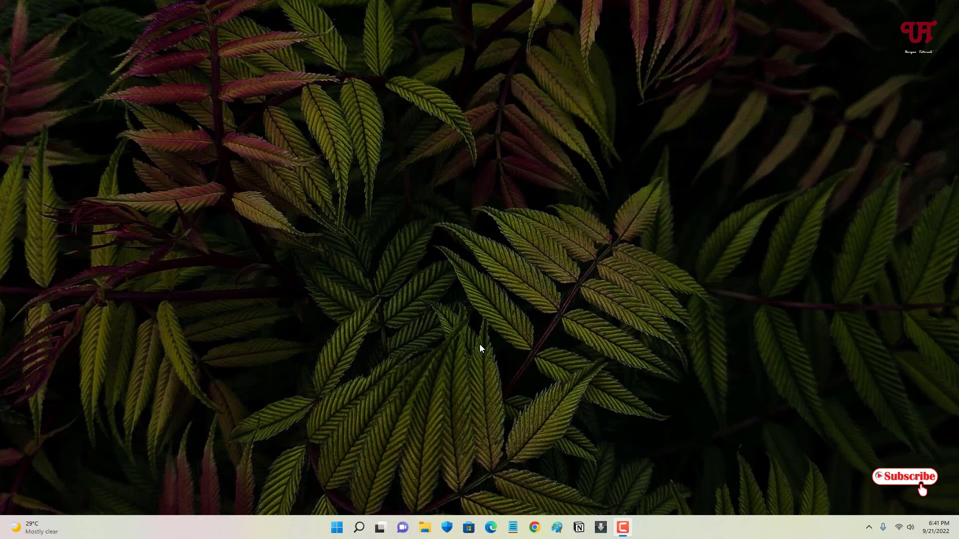
pyautogui.moveTo(500, 436)
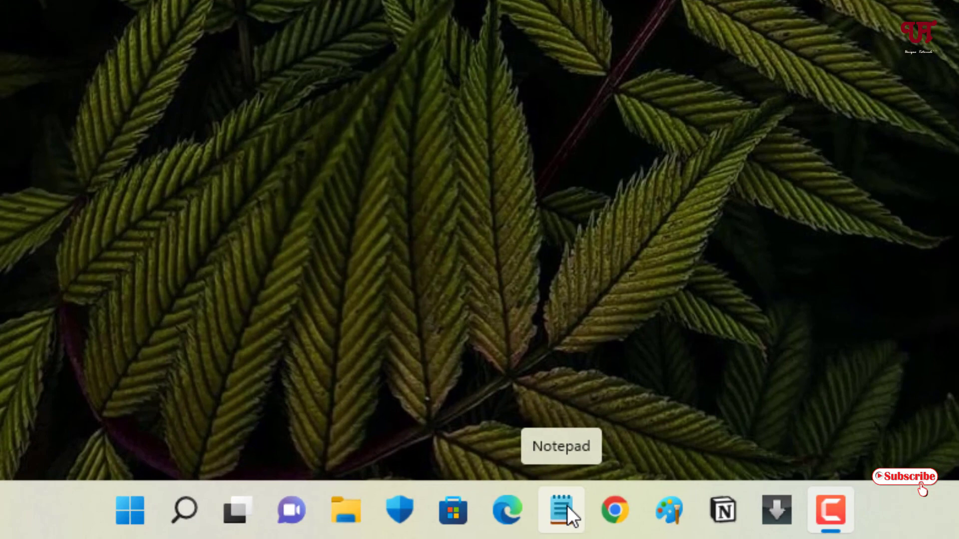
pyautogui.moveTo(788, 335)
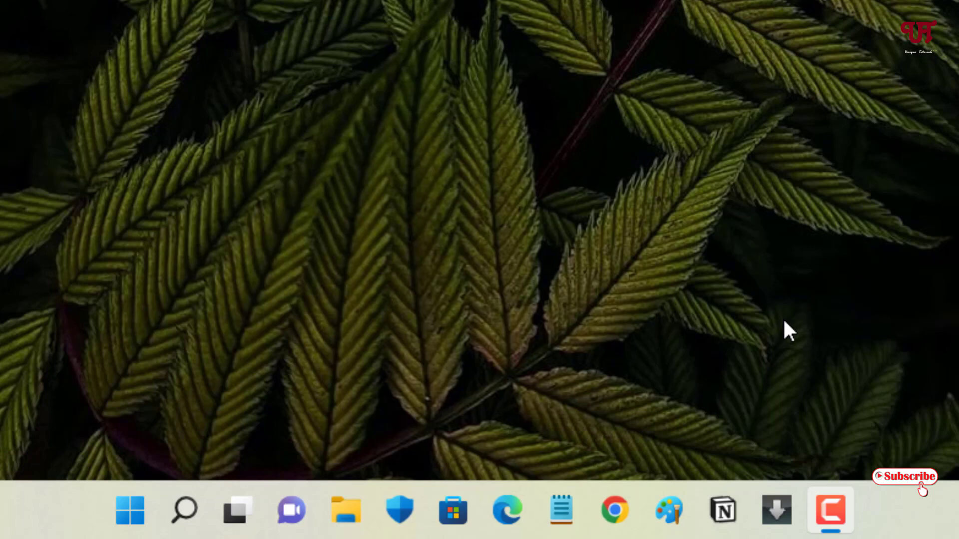
# Step: Move keyboard focus onto the taskbar's pinned apps with Win+T to reach Notepad
pyautogui.press('Win+T')
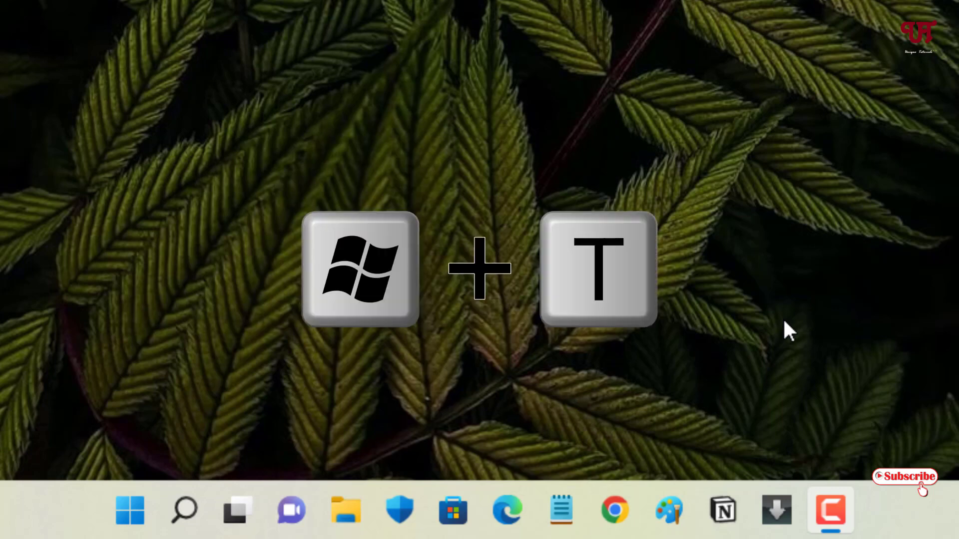
pyautogui.moveTo(348, 515)
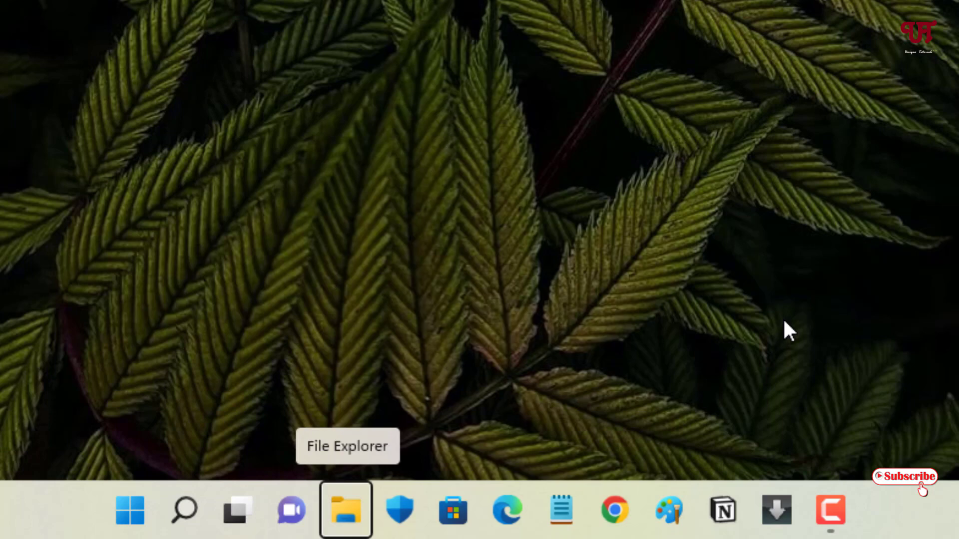
pyautogui.moveTo(451, 513)
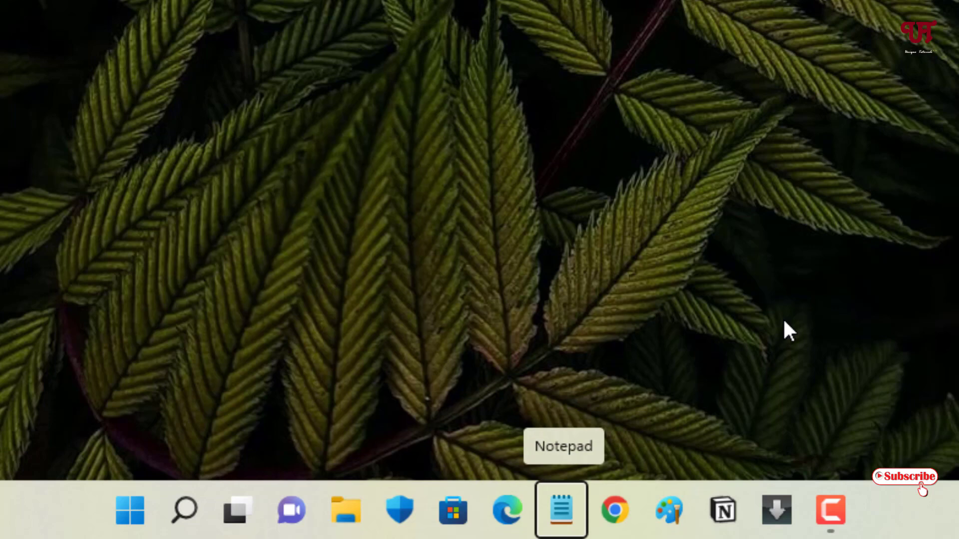
pyautogui.press('Ctrl+Shift+Enter')
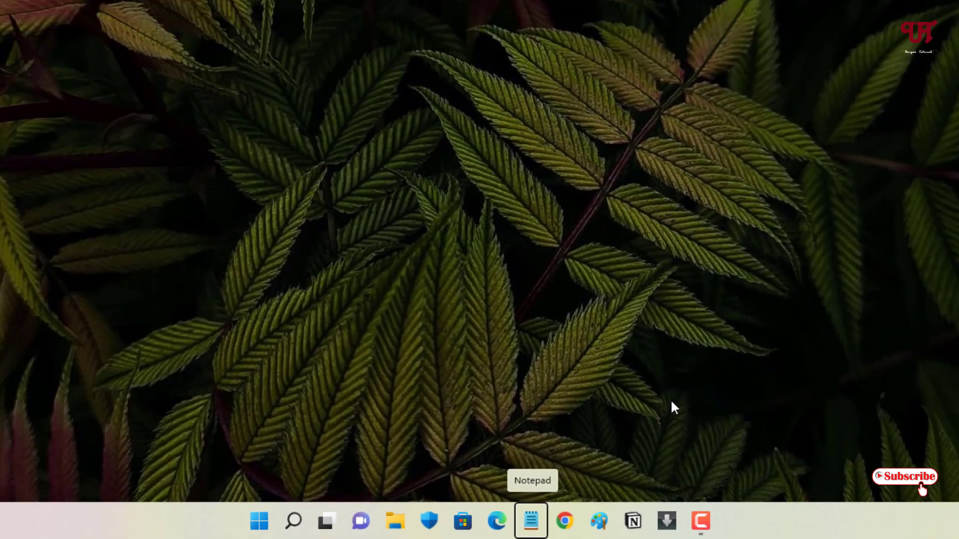
pyautogui.click(531, 521)
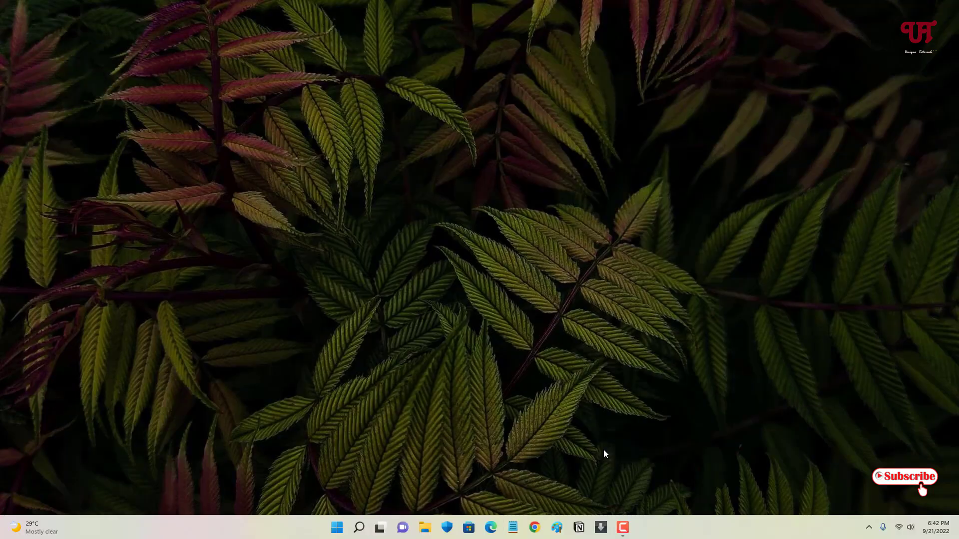
# Step: Approve the UAC prompt with Yes so Notepad launches as administrator
pyautogui.click(513, 528)
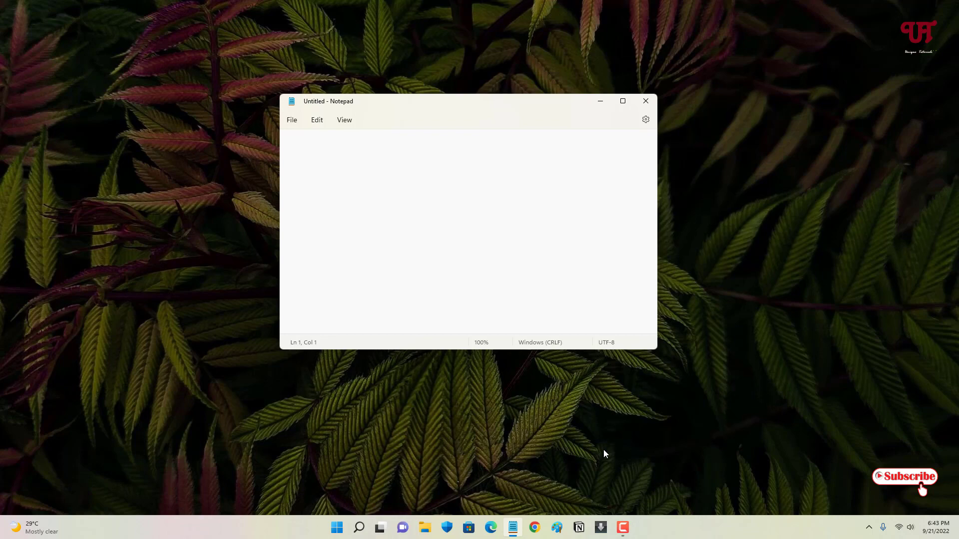
pyautogui.moveTo(646, 102)
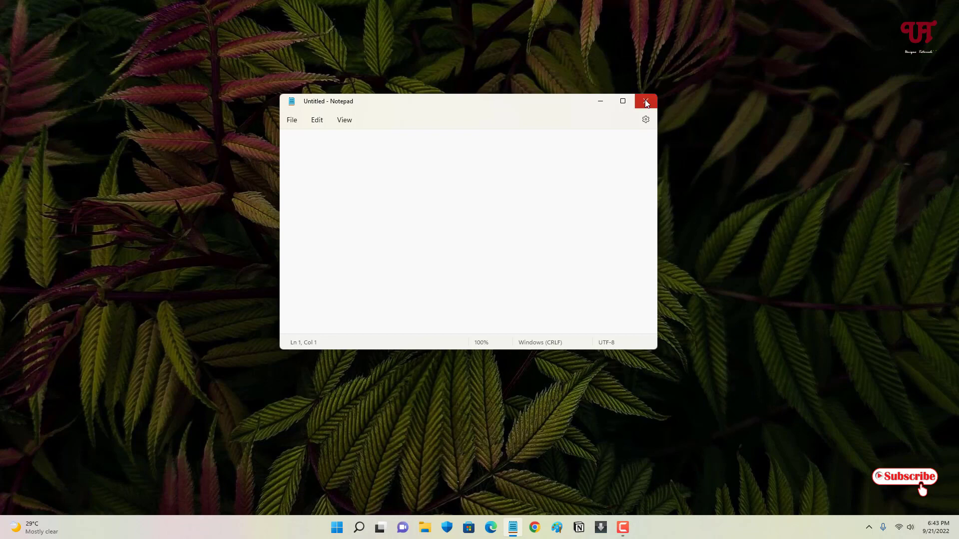
# Step: Close the blank Untitled Notepad window, returning to the empty desktop
pyautogui.click(645, 101)
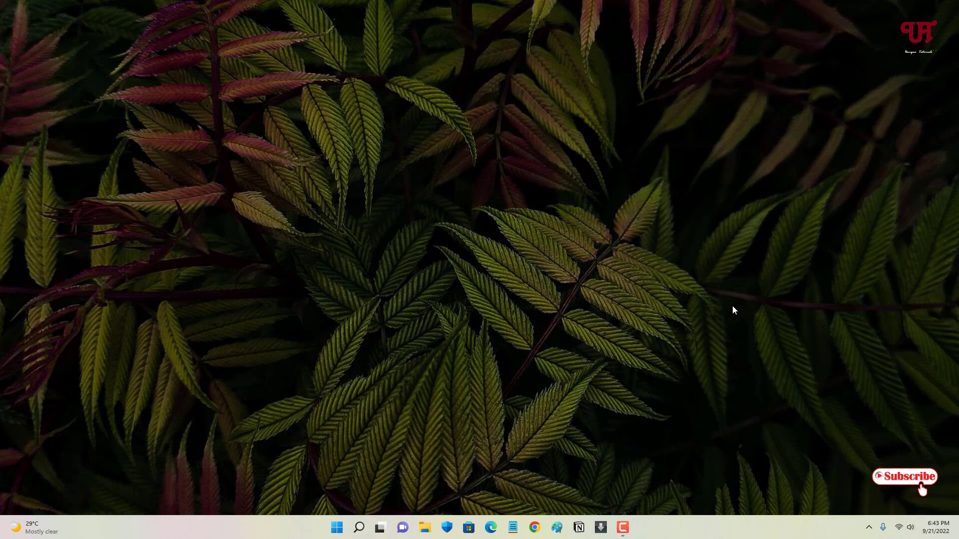